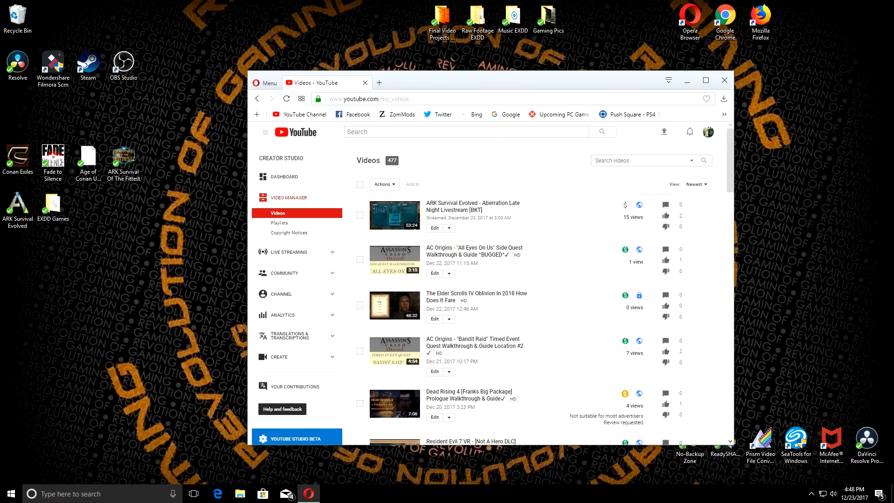
Minimize the Opera window showing the YouTube Videos page to reveal the desktop
type("?o=U")
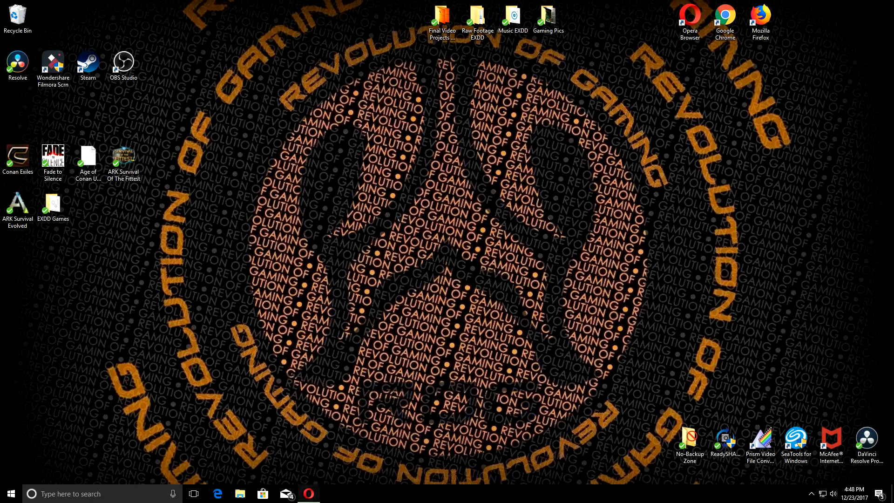
Restore the Opera window with the YouTube Videos page from the taskbar
left_click(313, 494)
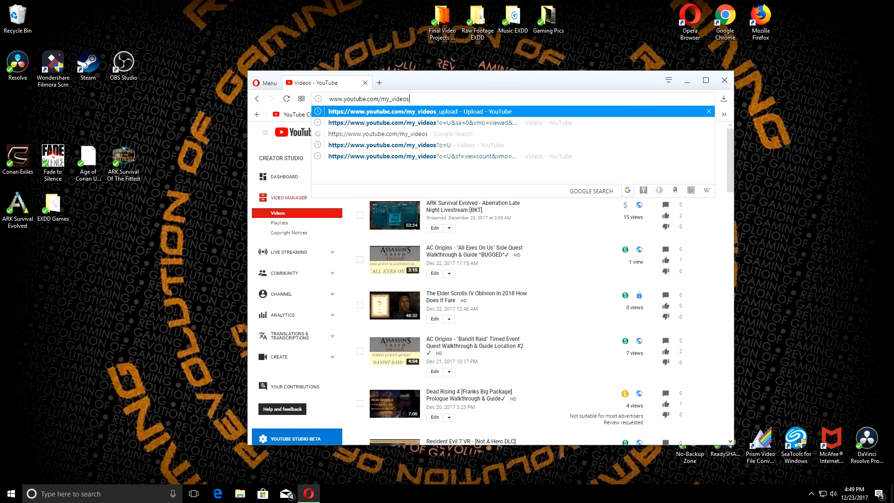
Extend the address to my_videos_upload and load the Upload - YouTube page
type("_")
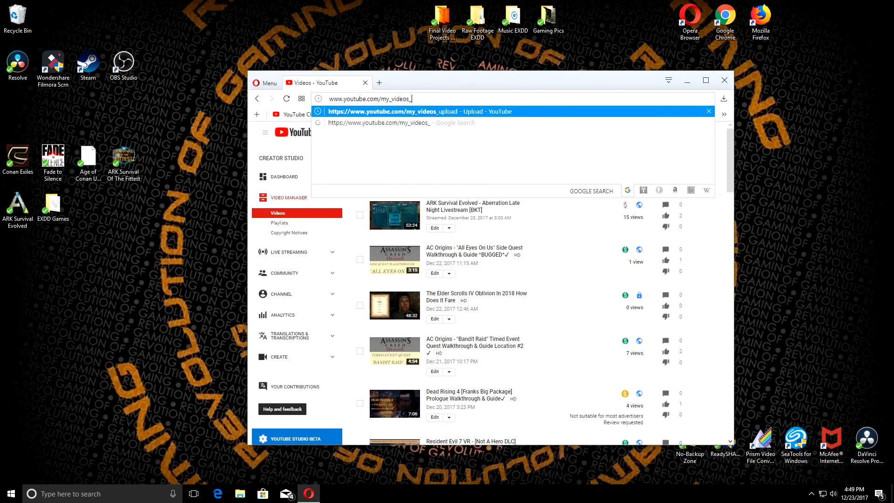
type("uploa")
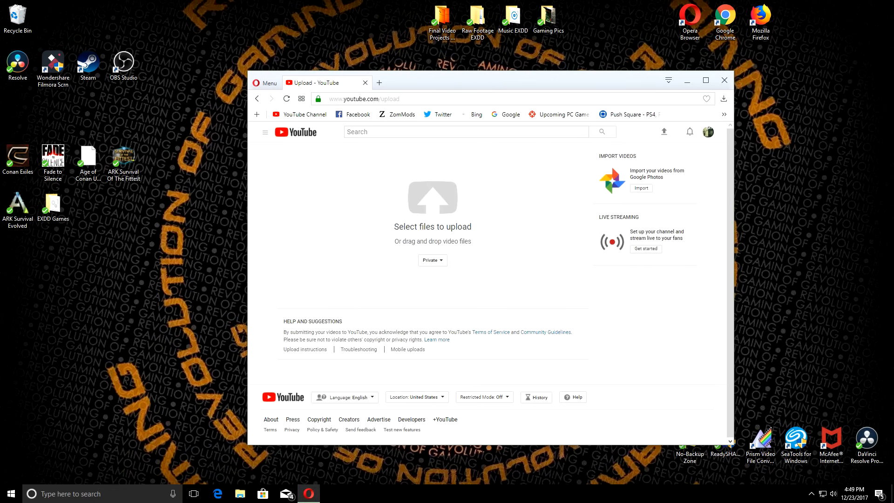
mouse_move(396, 114)
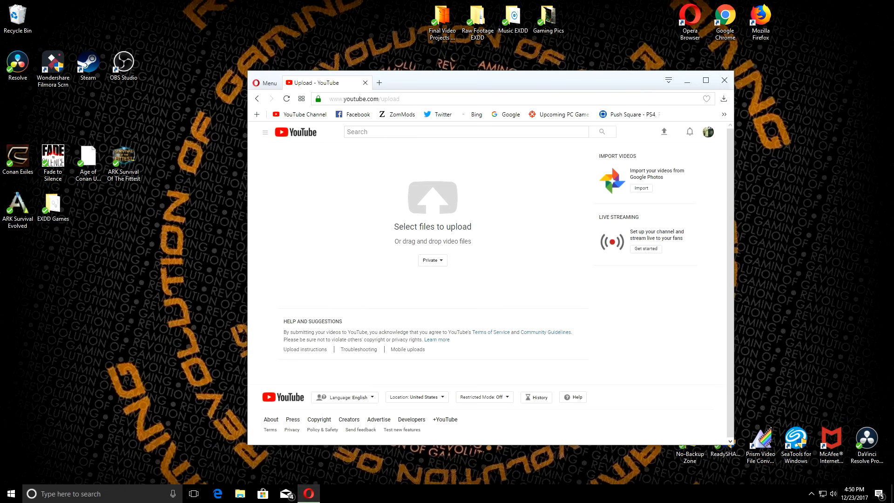
left_click(432, 198)
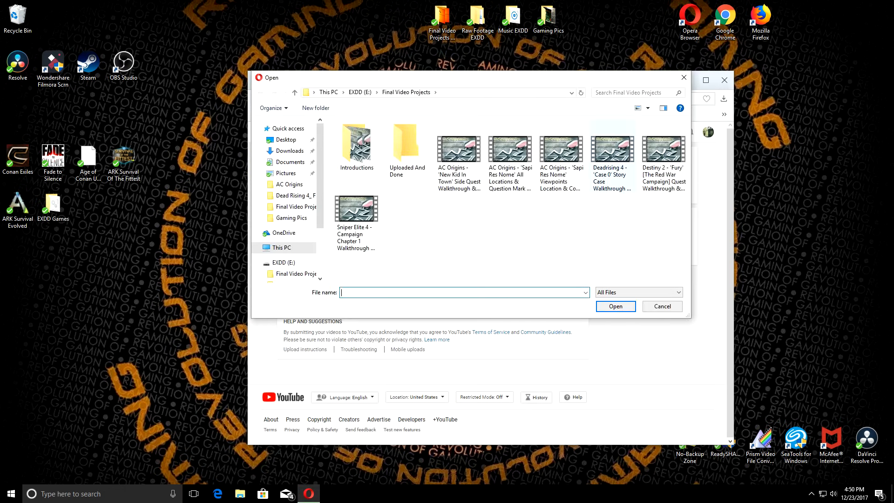
left_click(663, 305)
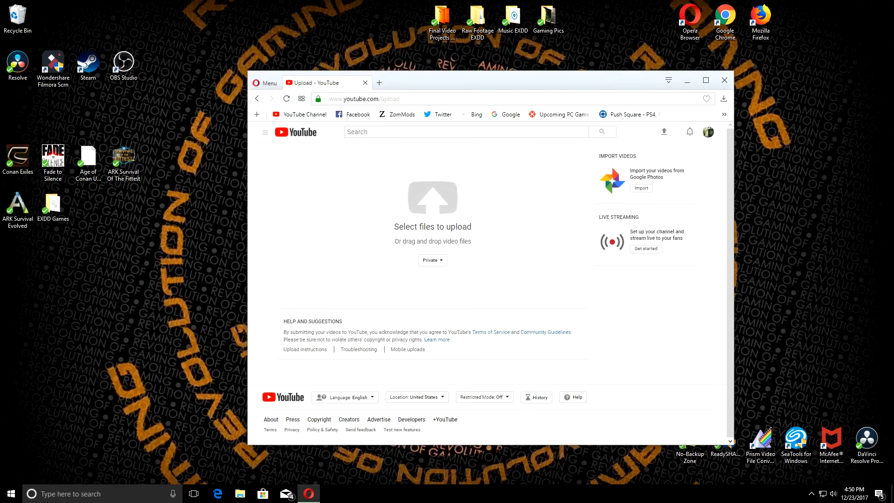